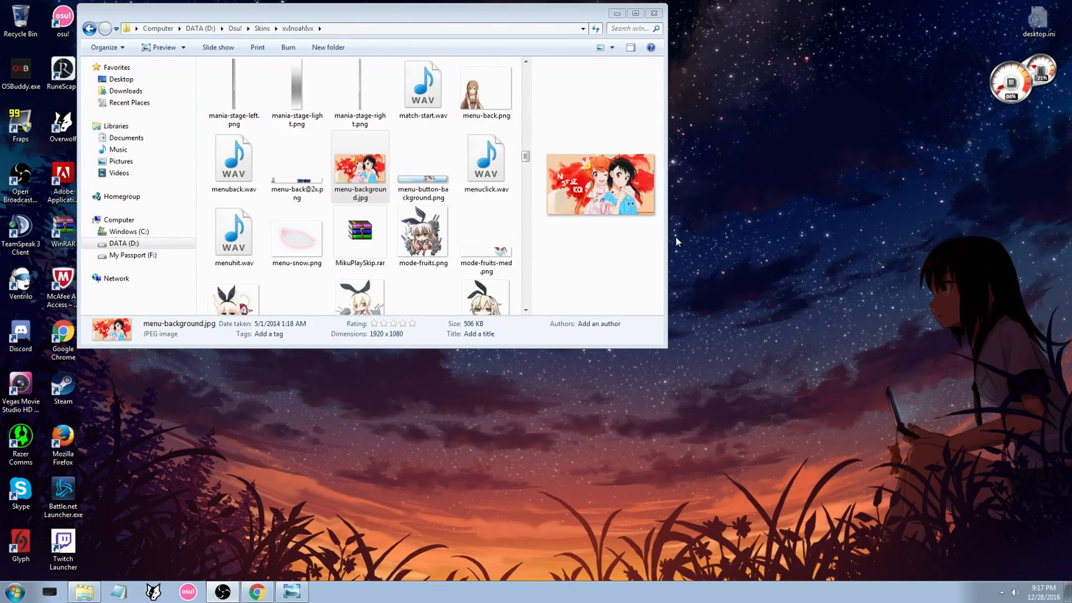
View the current menu-background.jpg, then copy it into the Sounds and pics subfolder
left_click(361, 162)
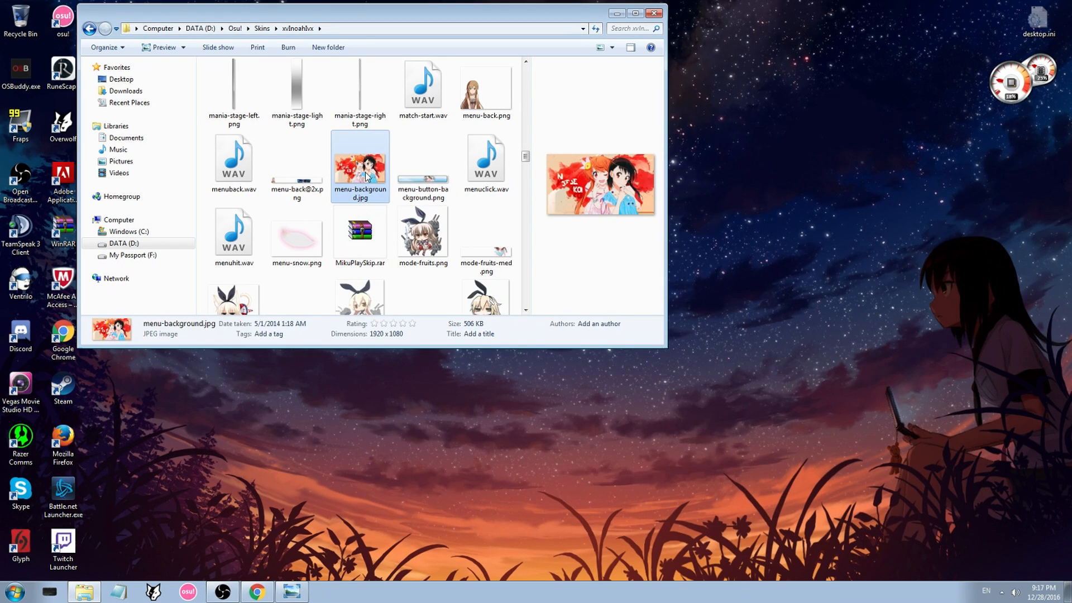
double_click(360, 165)
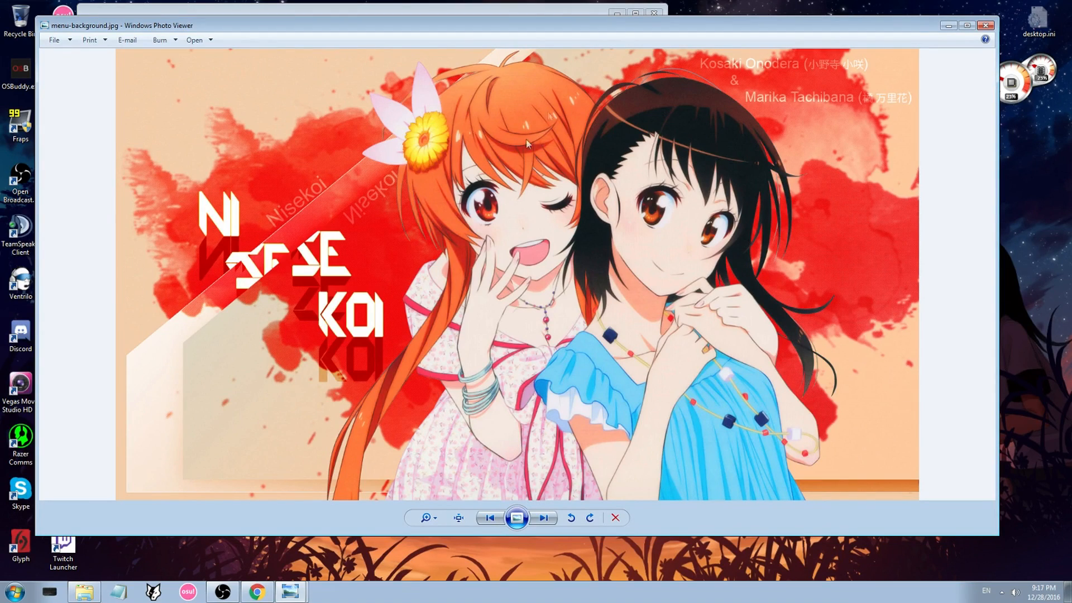
mouse_move(523, 296)
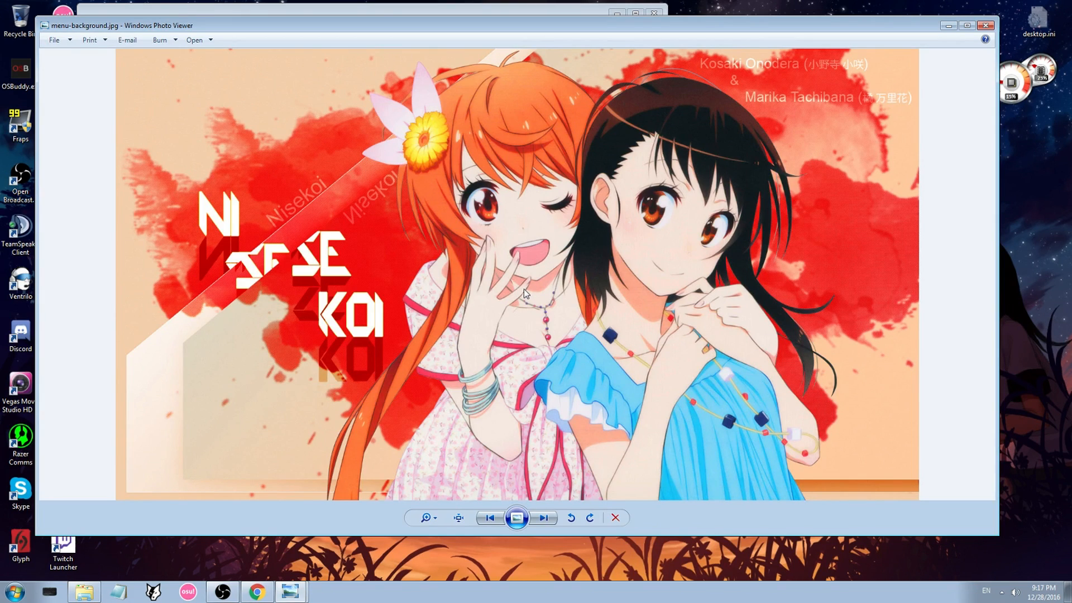
mouse_move(530, 231)
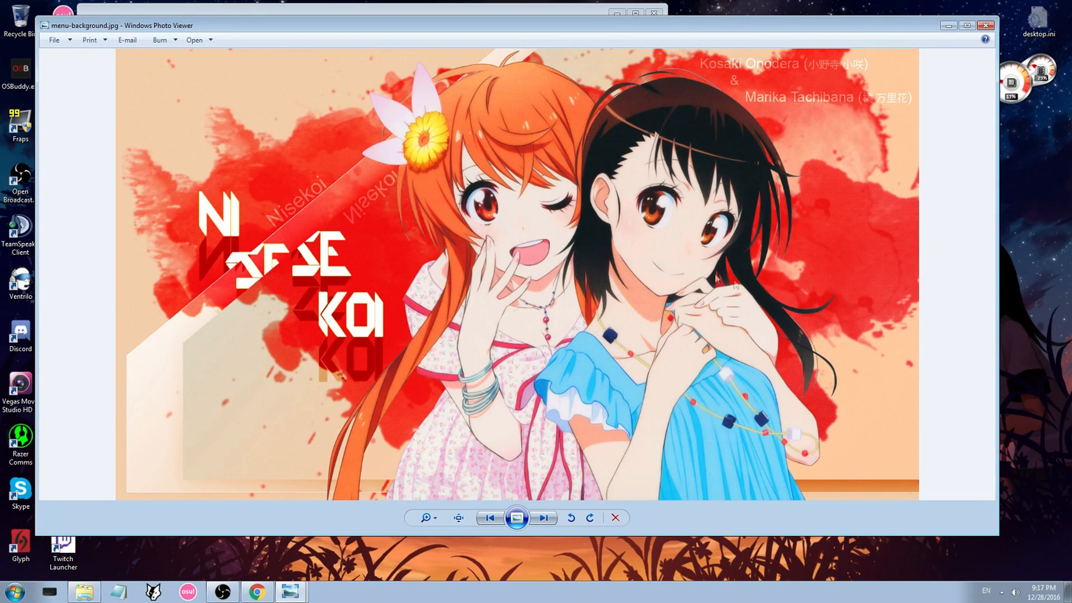
mouse_move(691, 320)
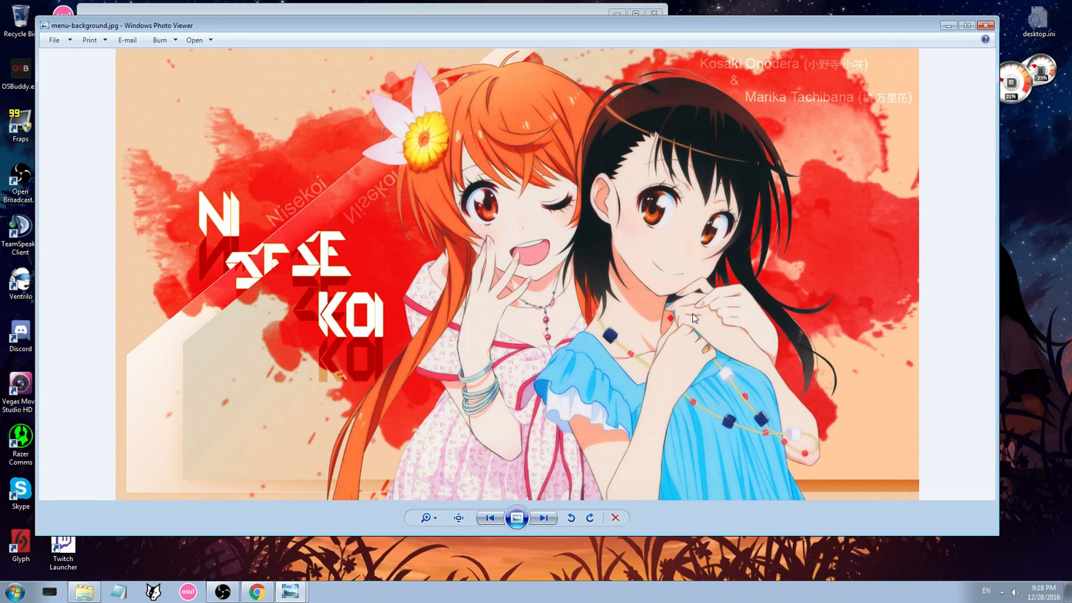
mouse_move(530, 219)
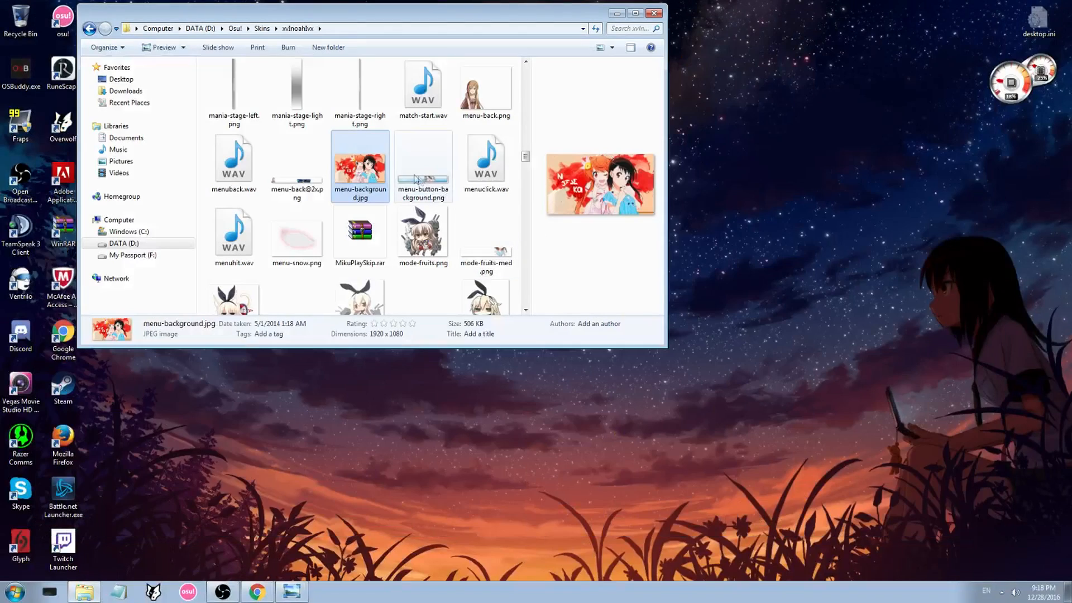
left_click(423, 162)
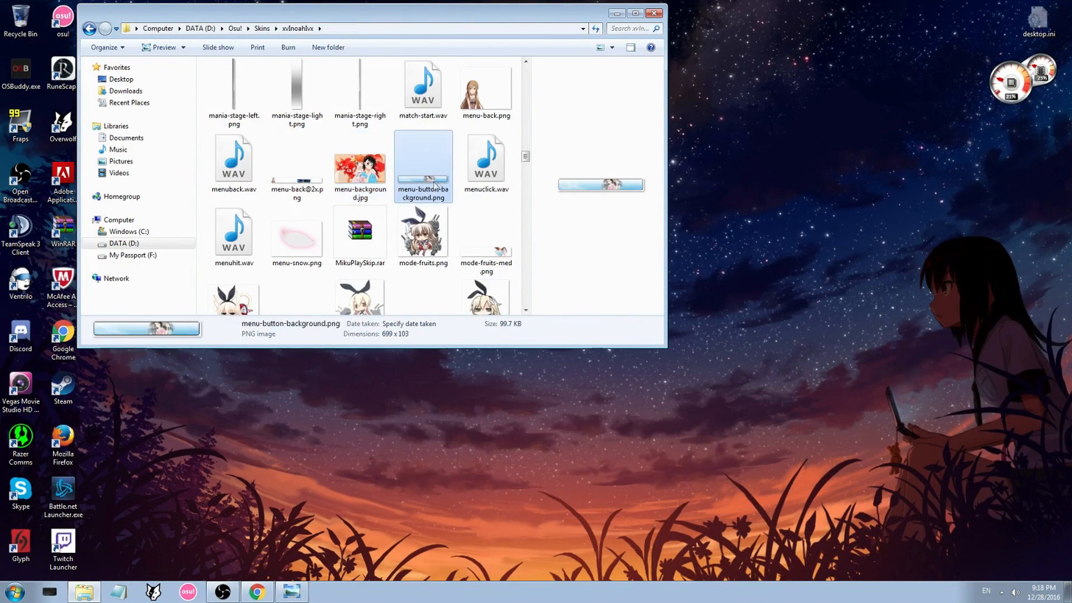
left_click(359, 162)
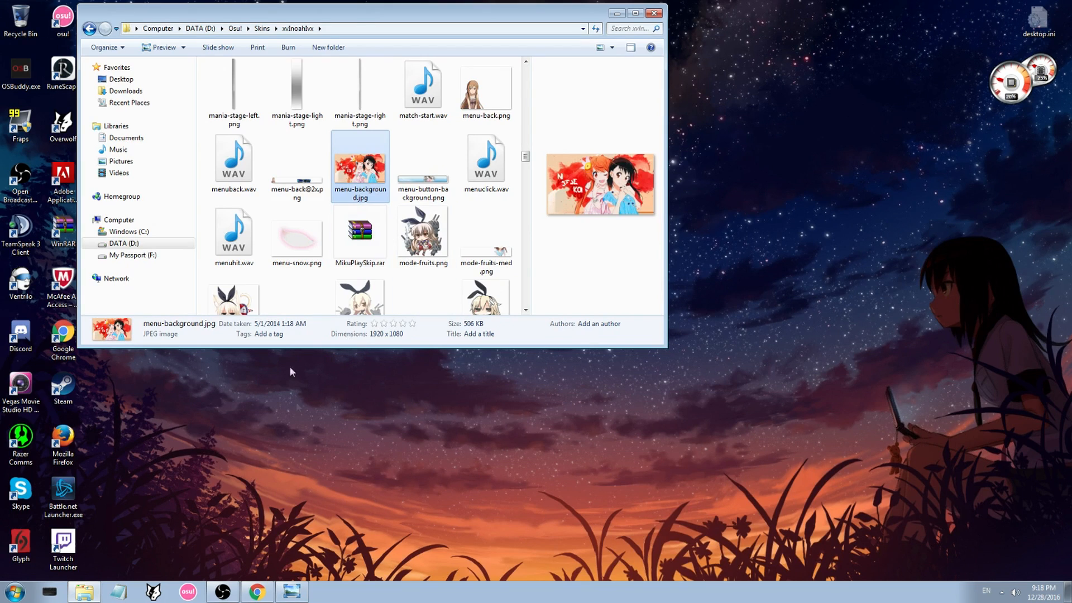
right_click(360, 162)
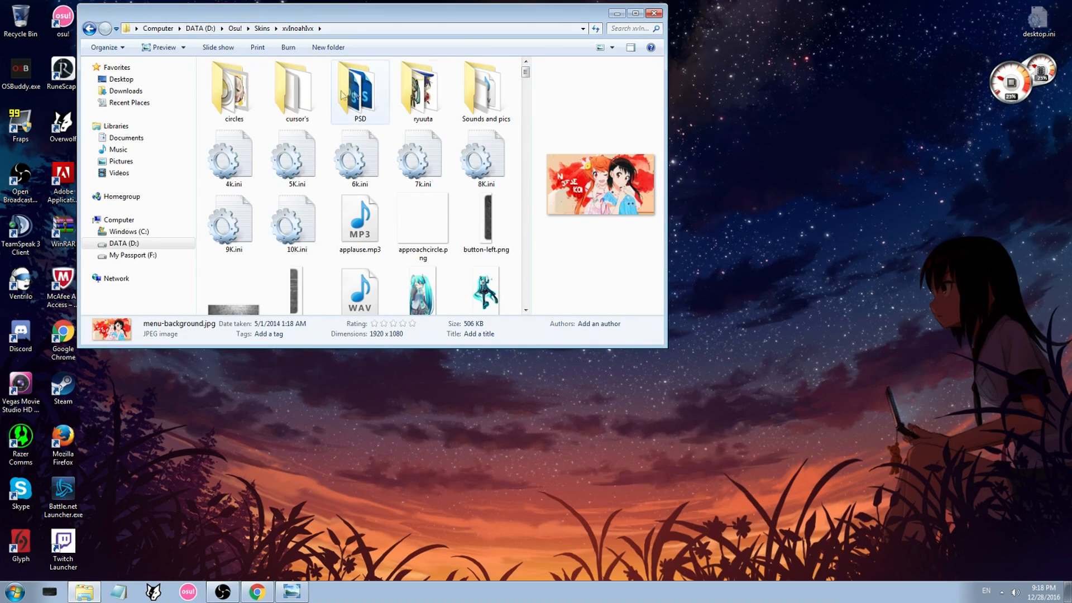
double_click(485, 87)
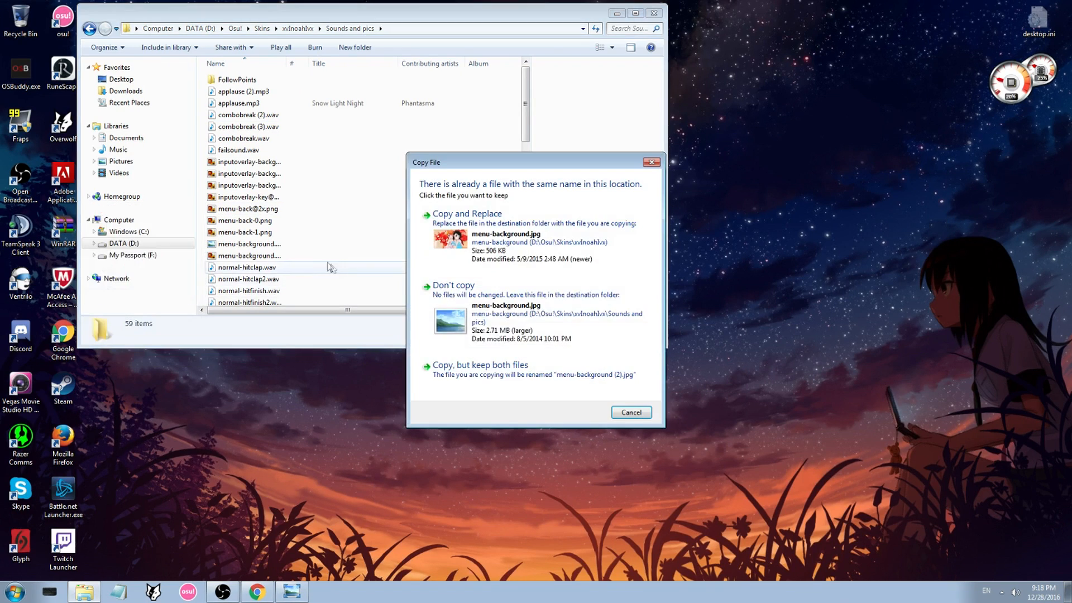
left_click(479, 364)
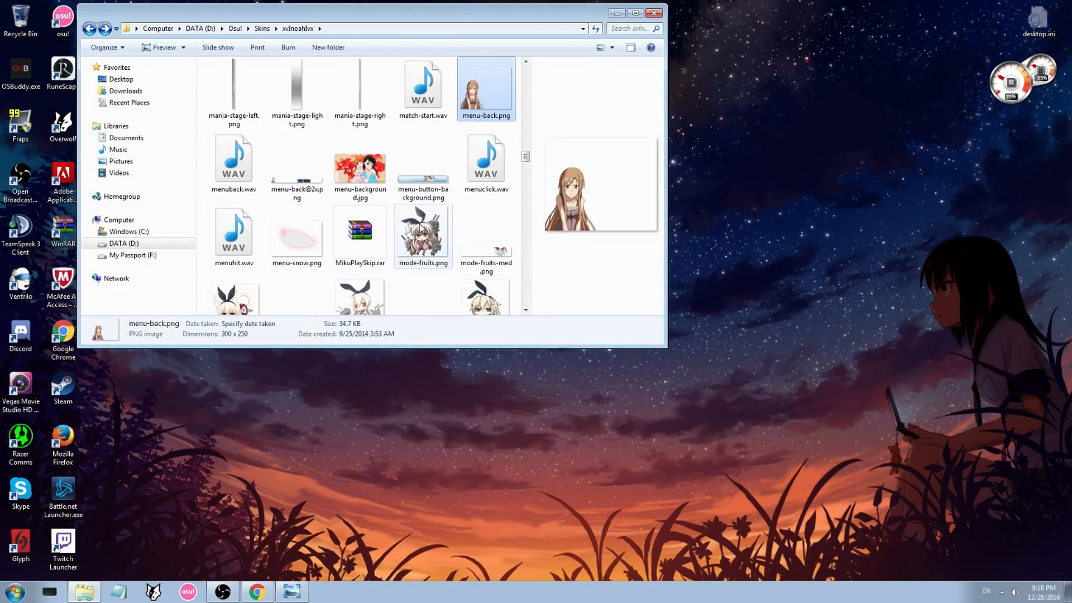
Preview the short-haired girl picture in Photo Viewer and check its open-with program list
left_click(360, 162)
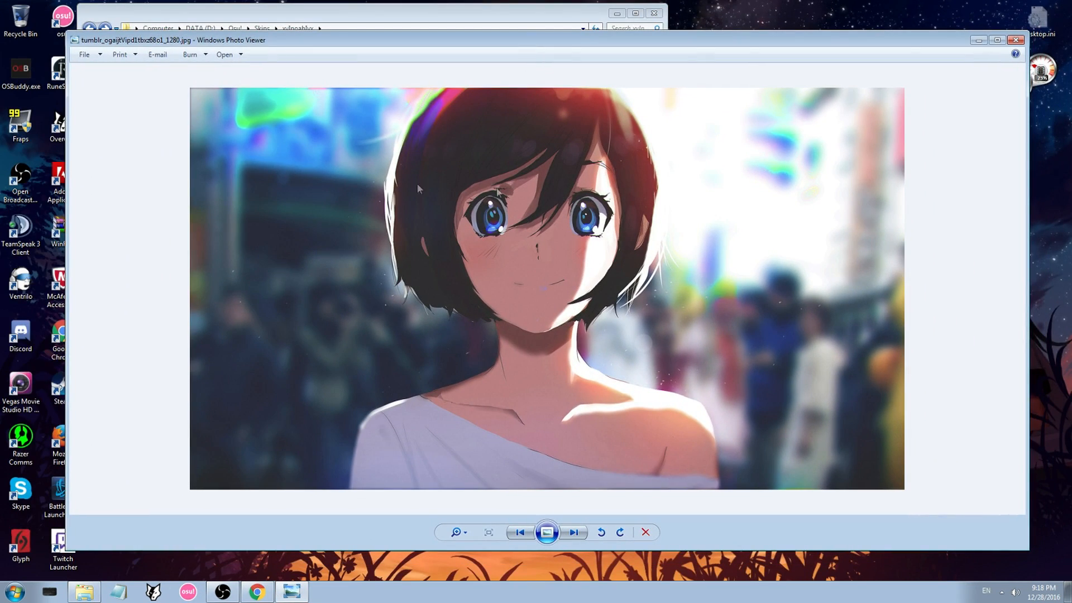
mouse_move(147, 66)
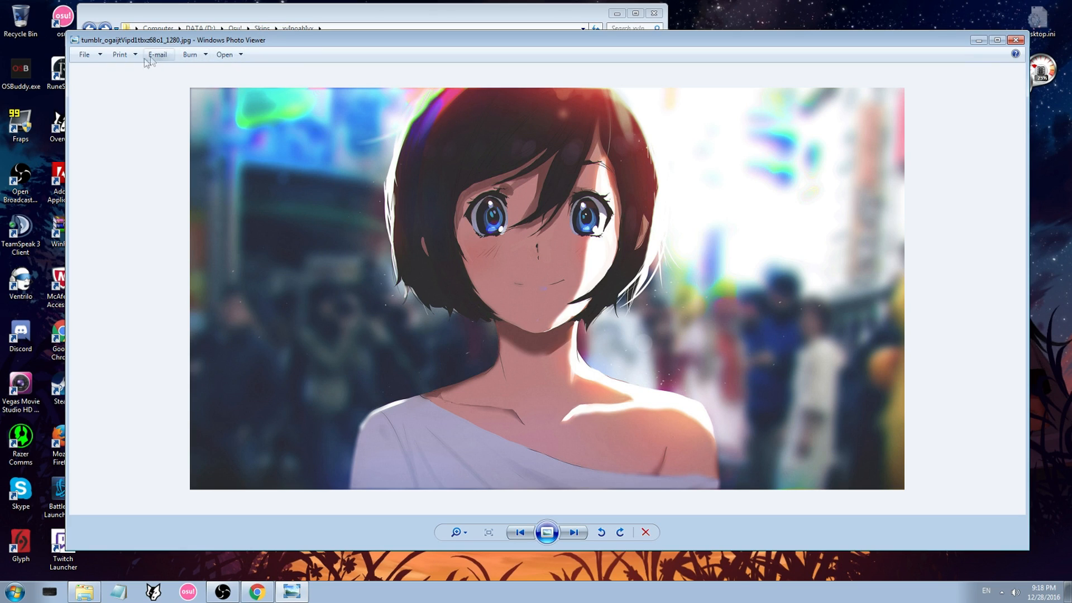
left_click(228, 54)
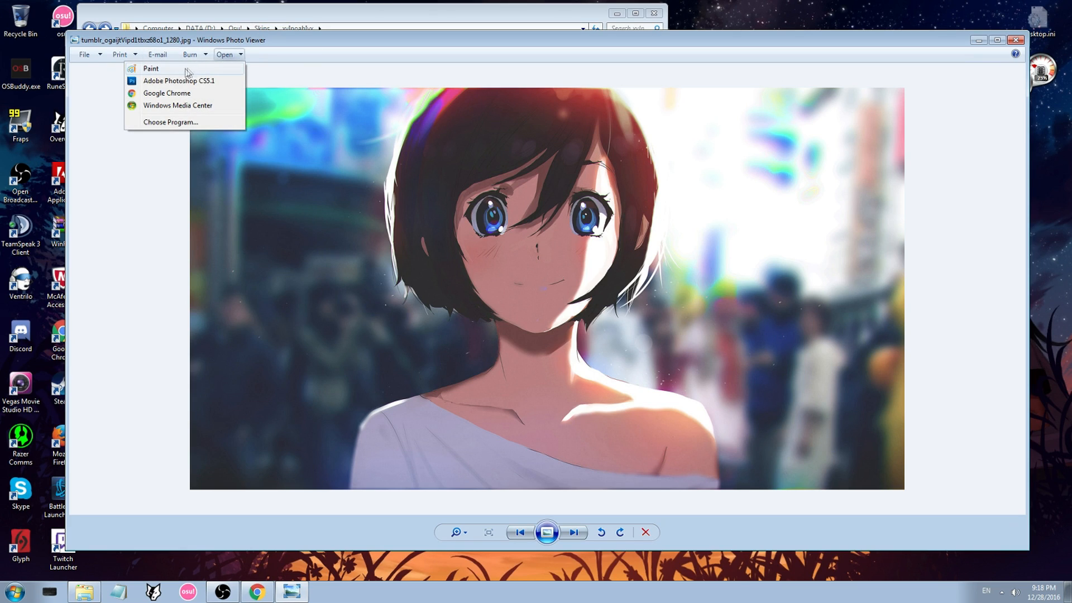
mouse_move(187, 81)
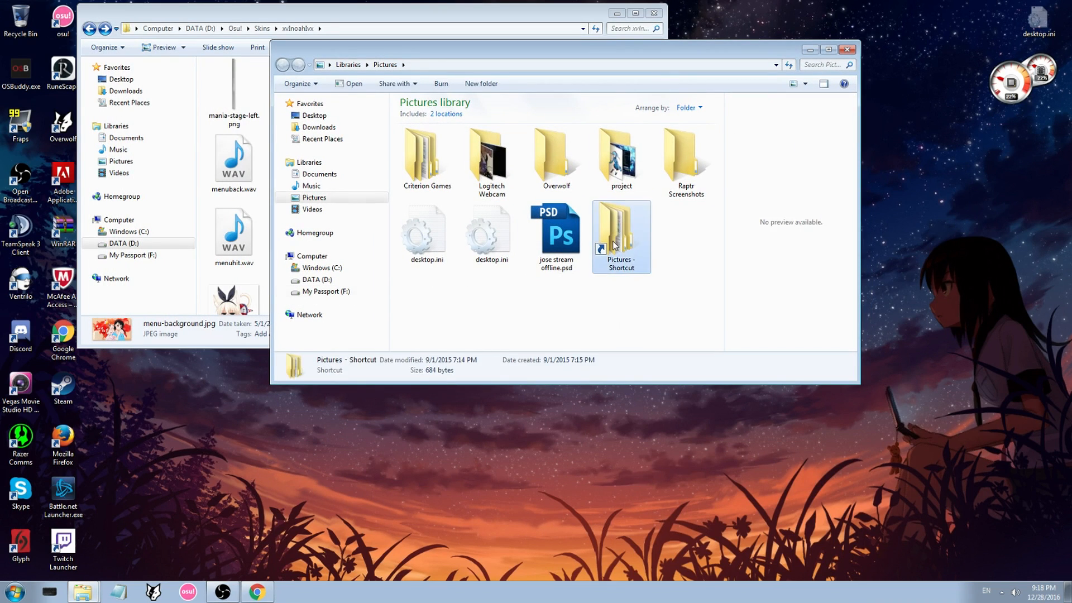
Browse Pictures - Shortcut > Backgrounds and select tumblr_ogaijtVipd1tbxz68o1_1280.jpg
double_click(621, 235)
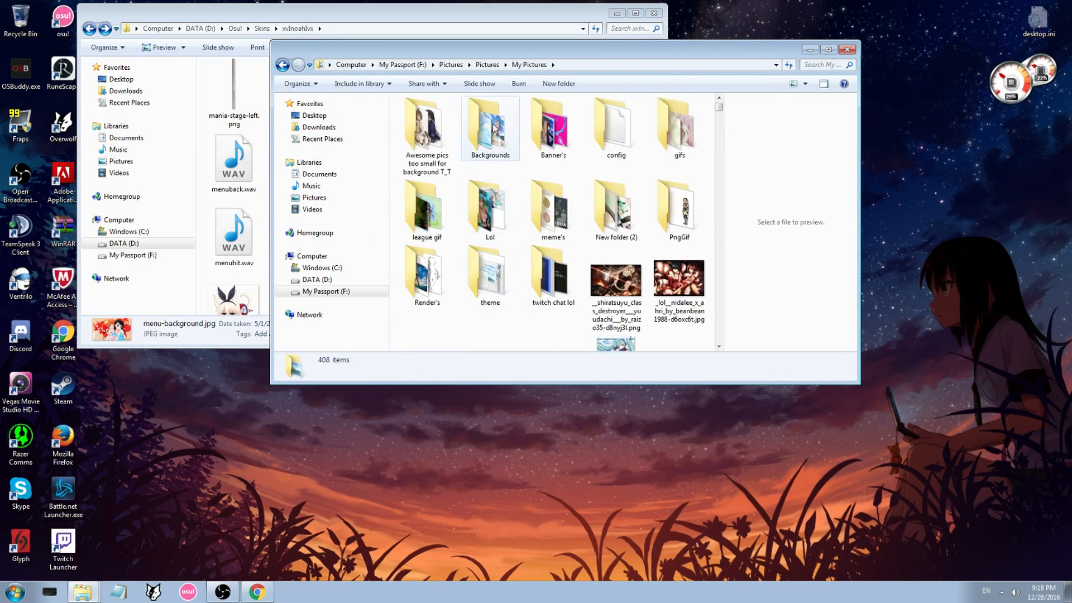
double_click(490, 125)
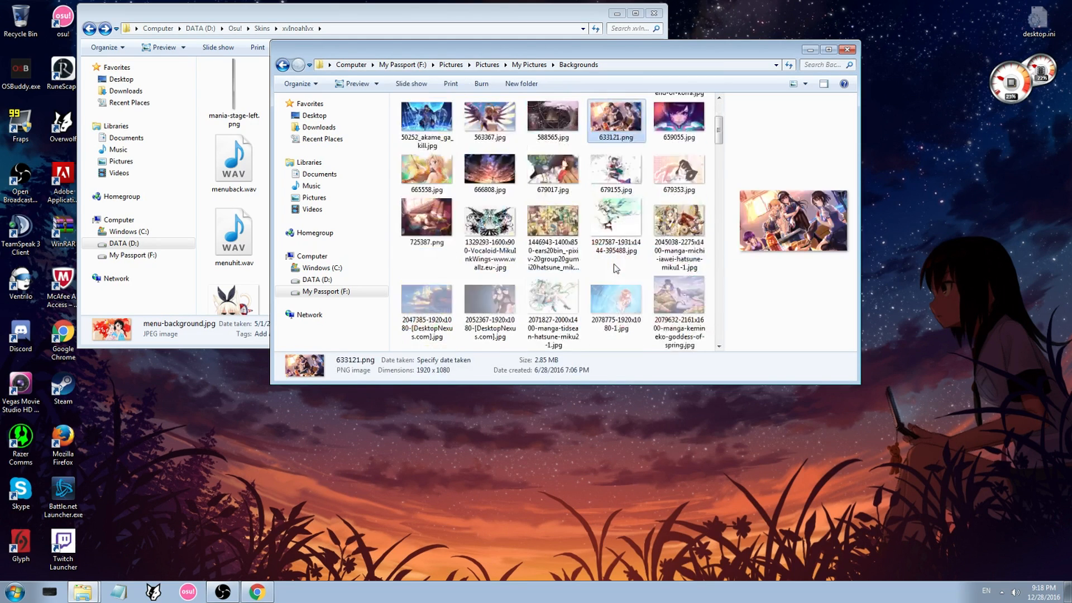
scroll("down", 3)
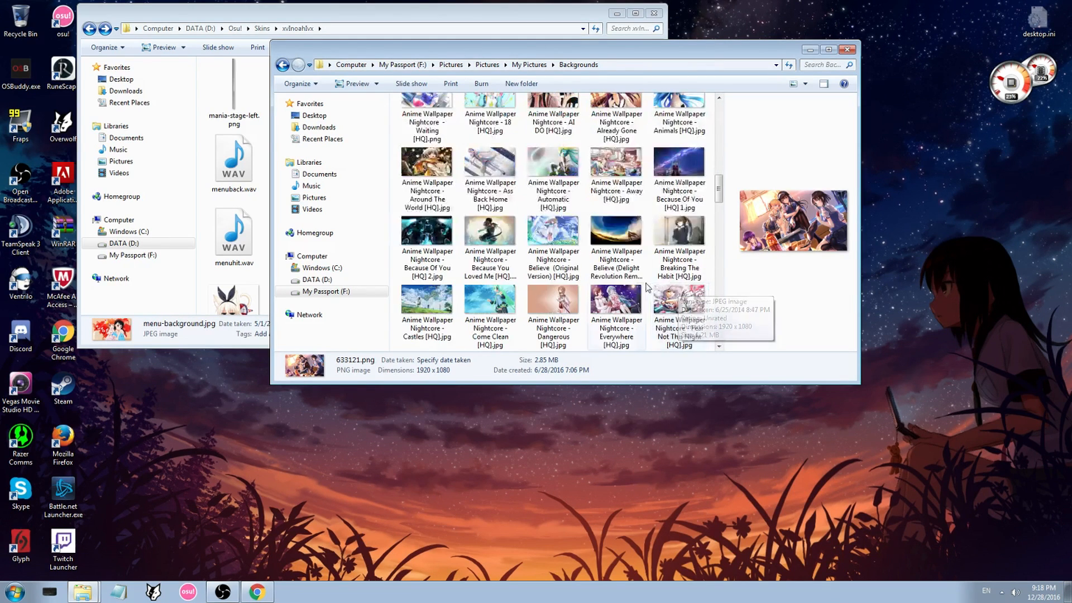
scroll("down", 3)
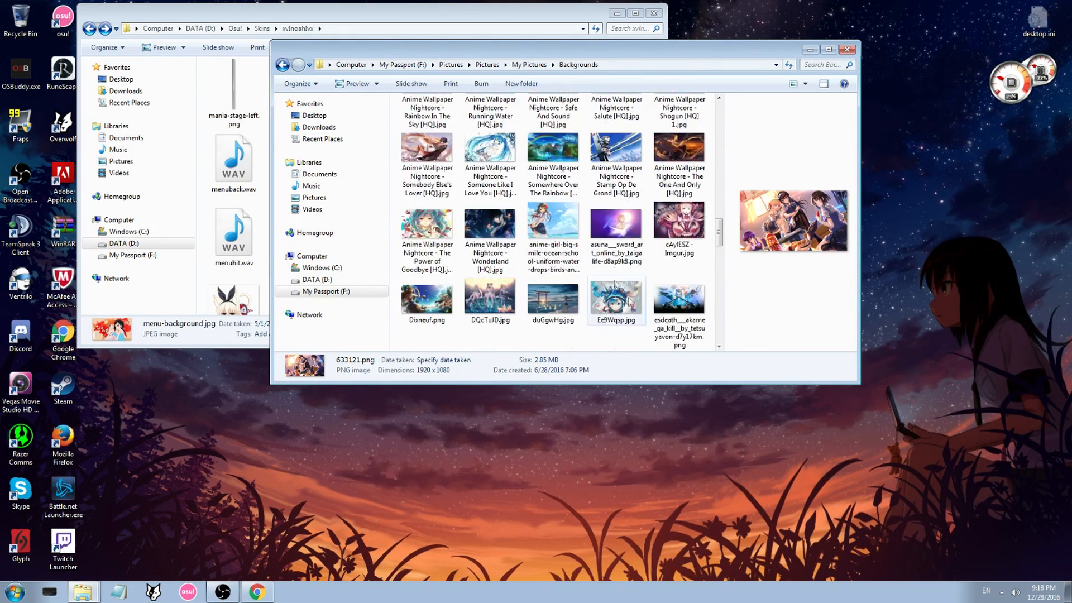
scroll("up", 3)
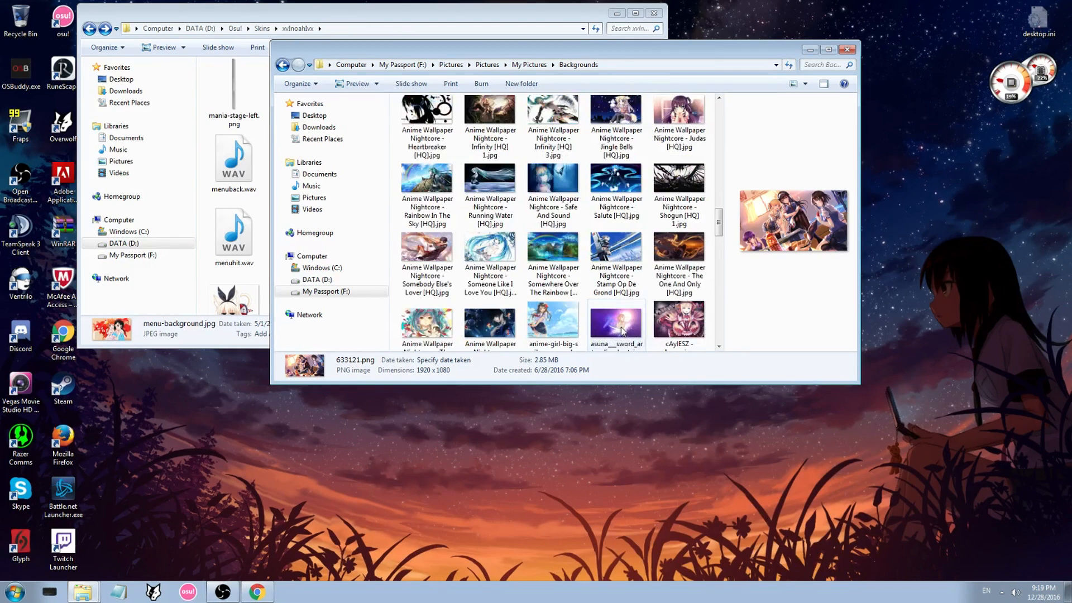
scroll("down", 3)
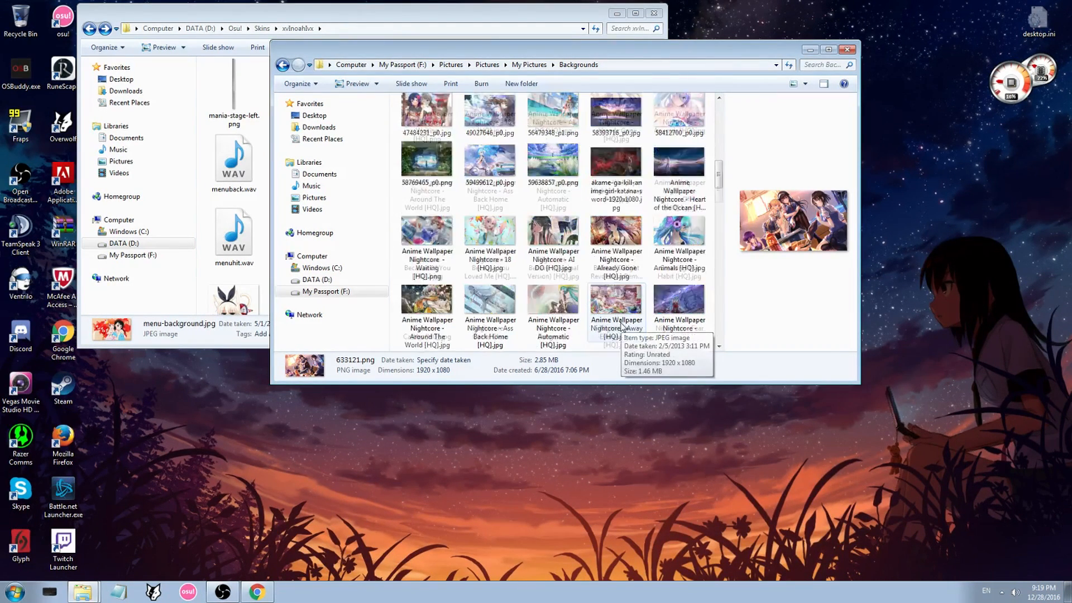
scroll("down", 3)
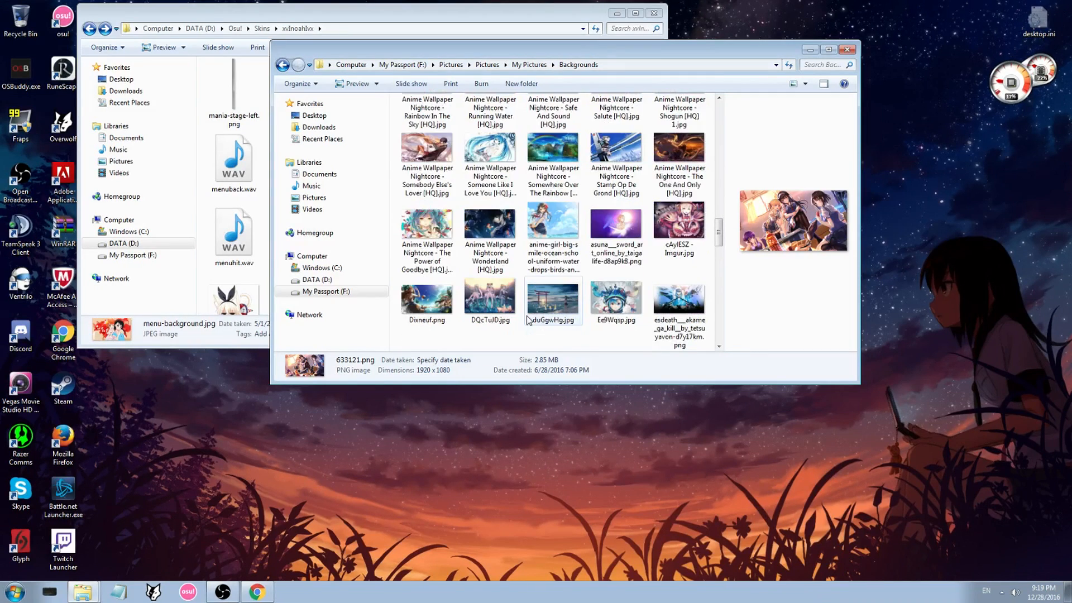
scroll("down", 3)
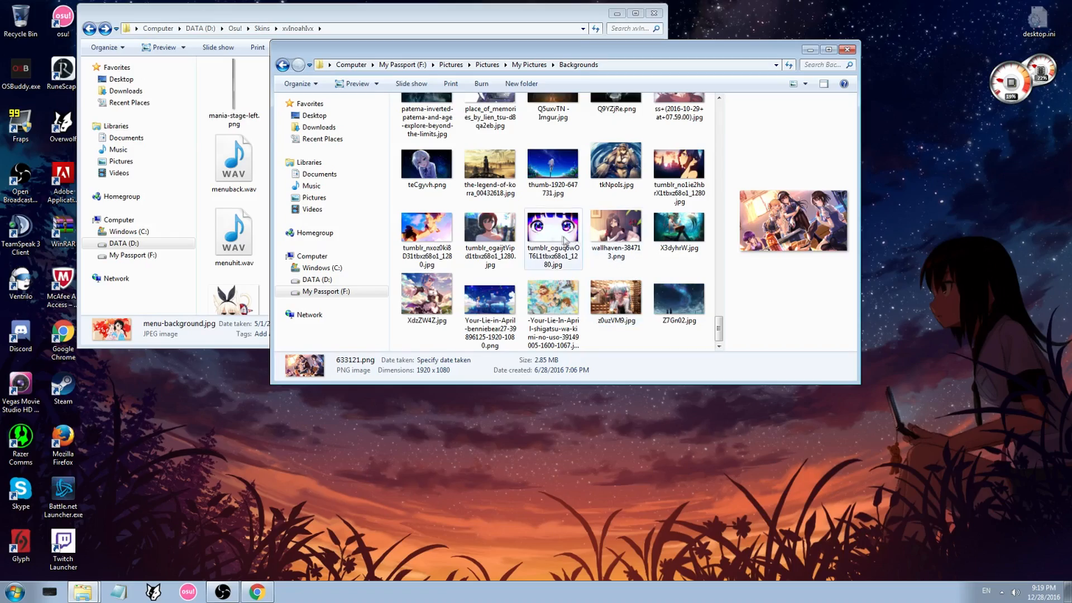
left_click(489, 229)
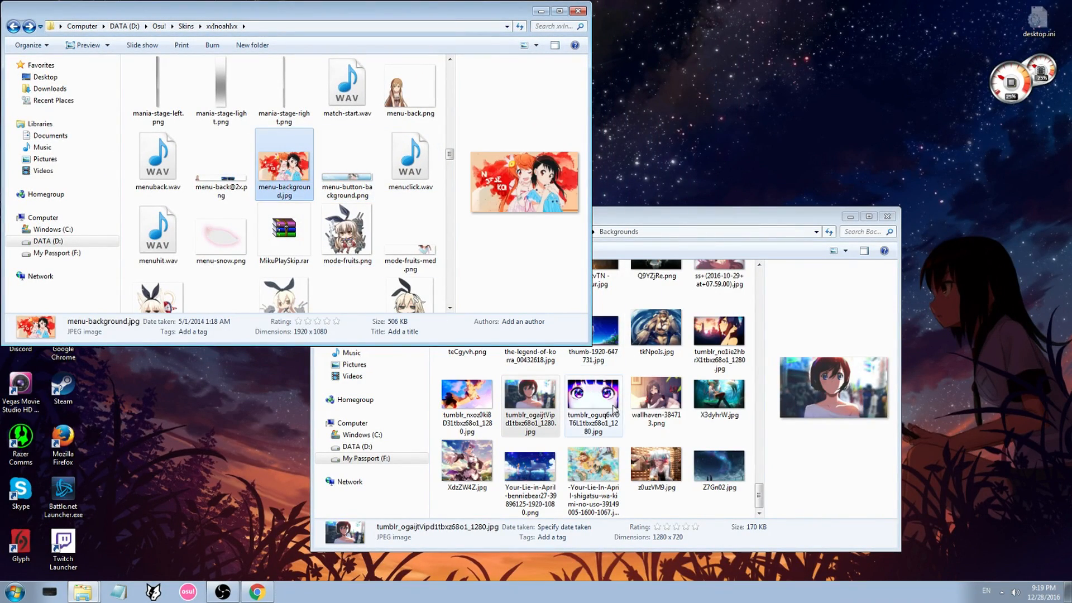
Copy the tumblr picture into the skin folder as menu-background.jpg, removing the old one, and close Explorer
right_click(530, 395)
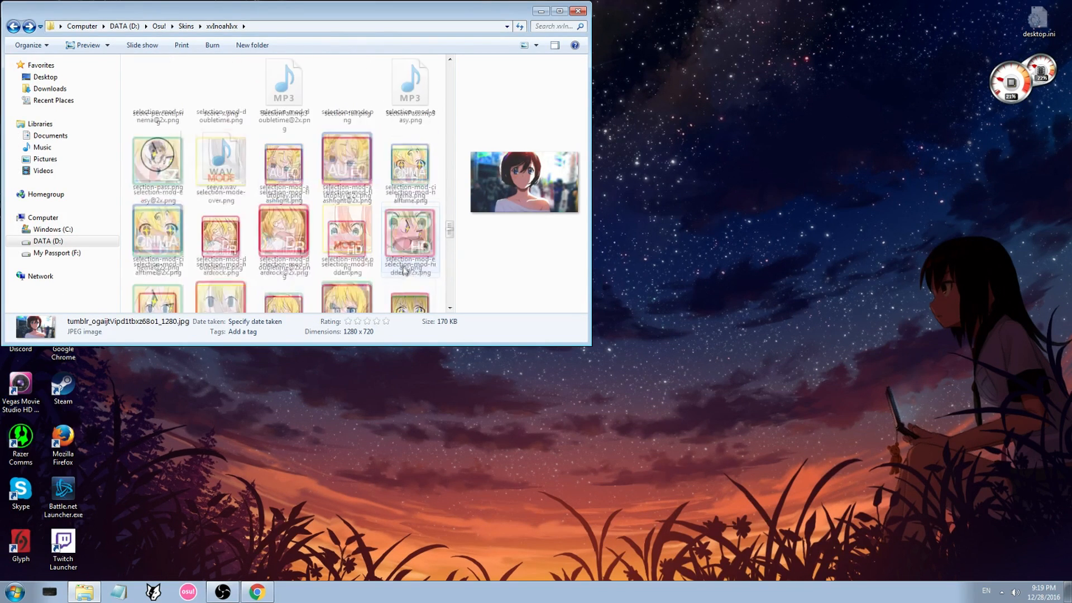
scroll("down", 3)
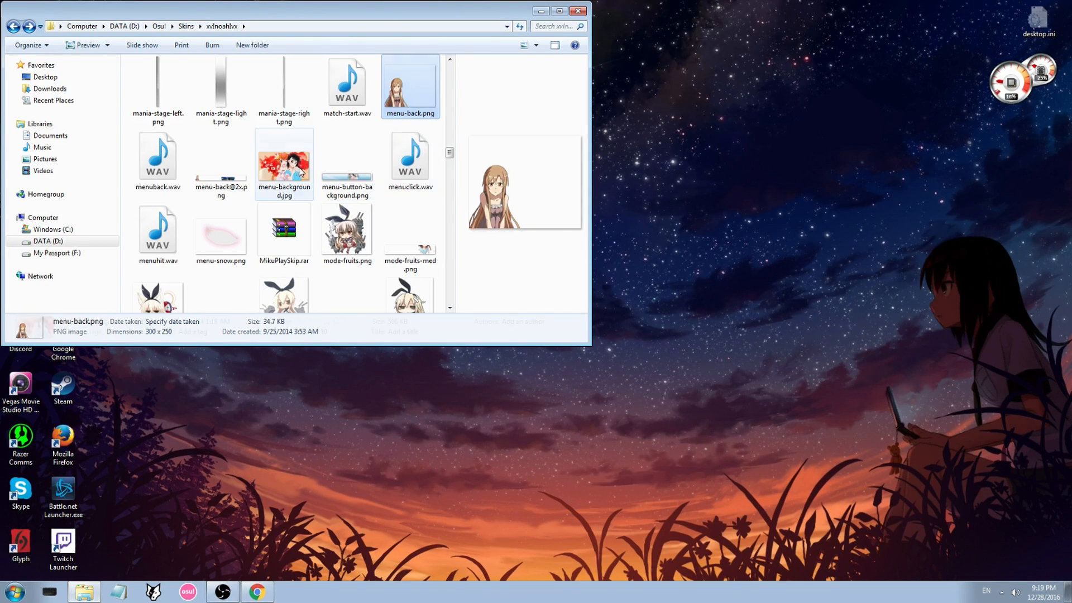
right_click(292, 162)
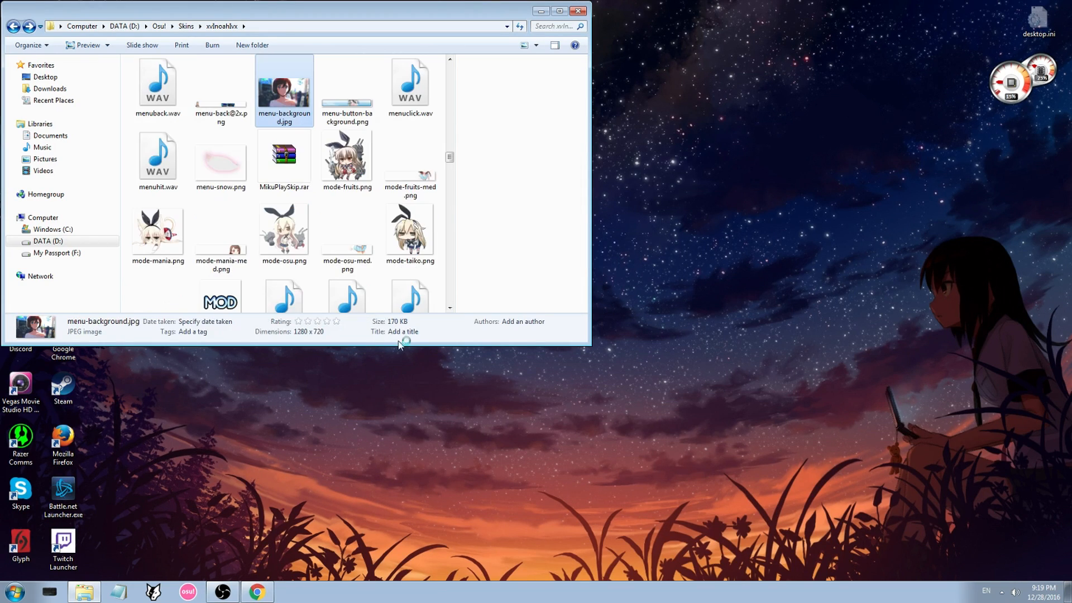
left_click(347, 89)
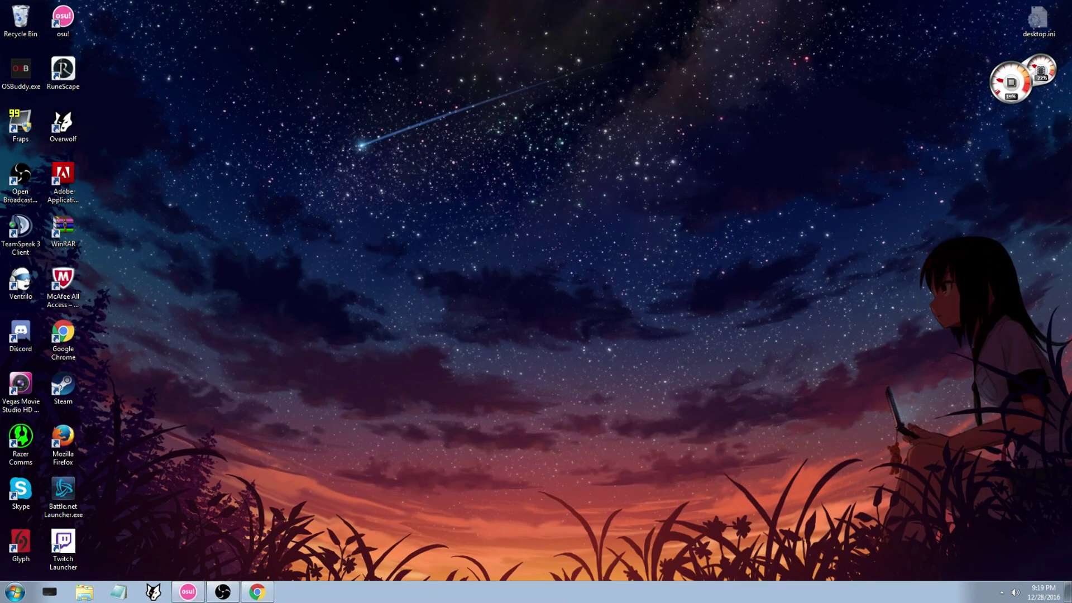
Launch osu! from its desktop icon
double_click(57, 15)
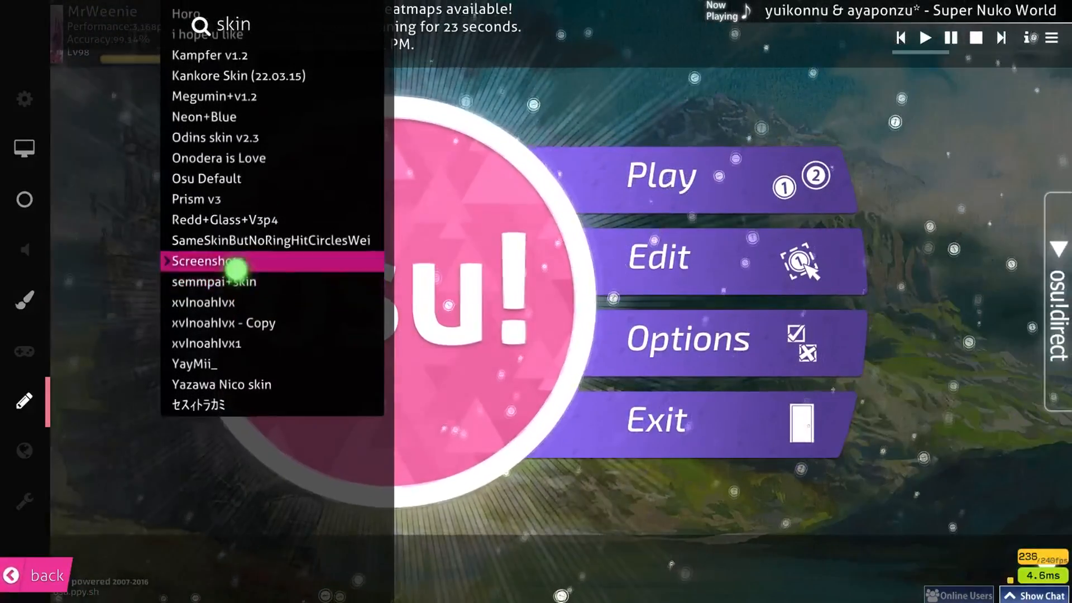
Apply the xvlnoahlvx skin and open the Play choices on the main menu
left_click(236, 262)
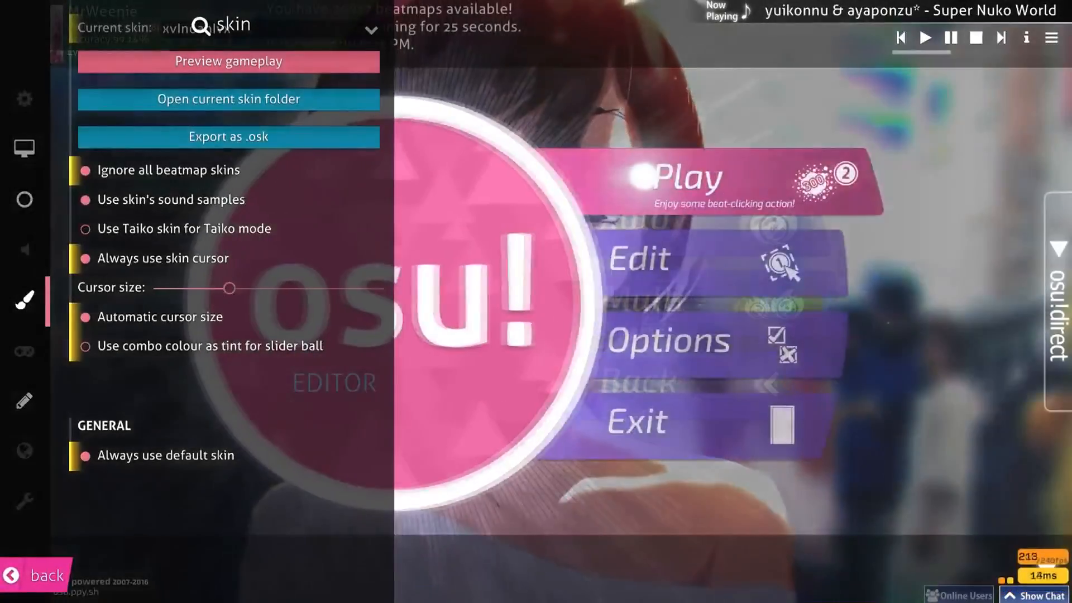
left_click(686, 175)
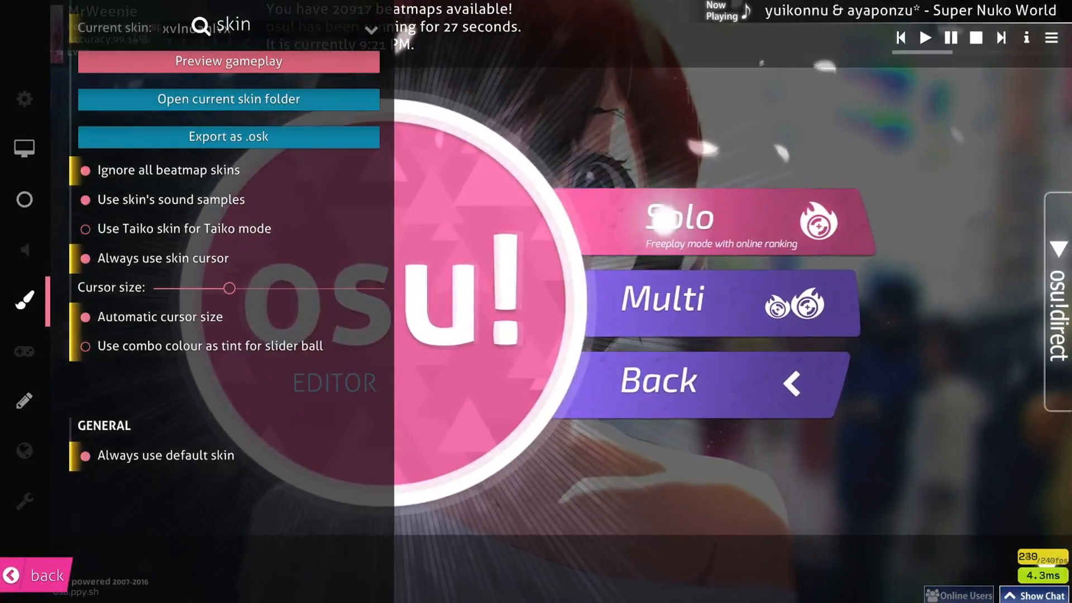